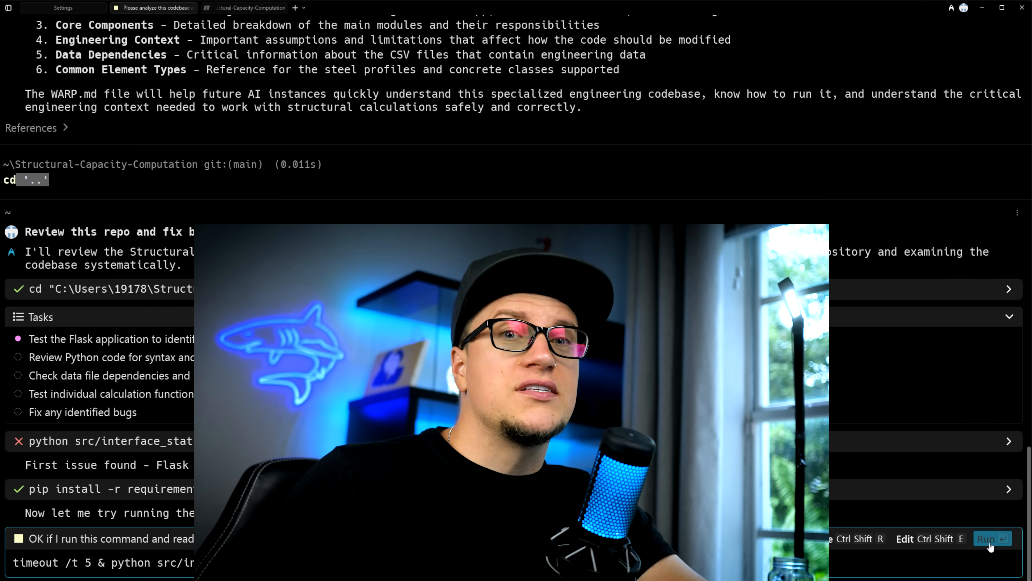
# Approve the agent's timeout/python command that launches the Flask app.
pyautogui.click(986, 539)
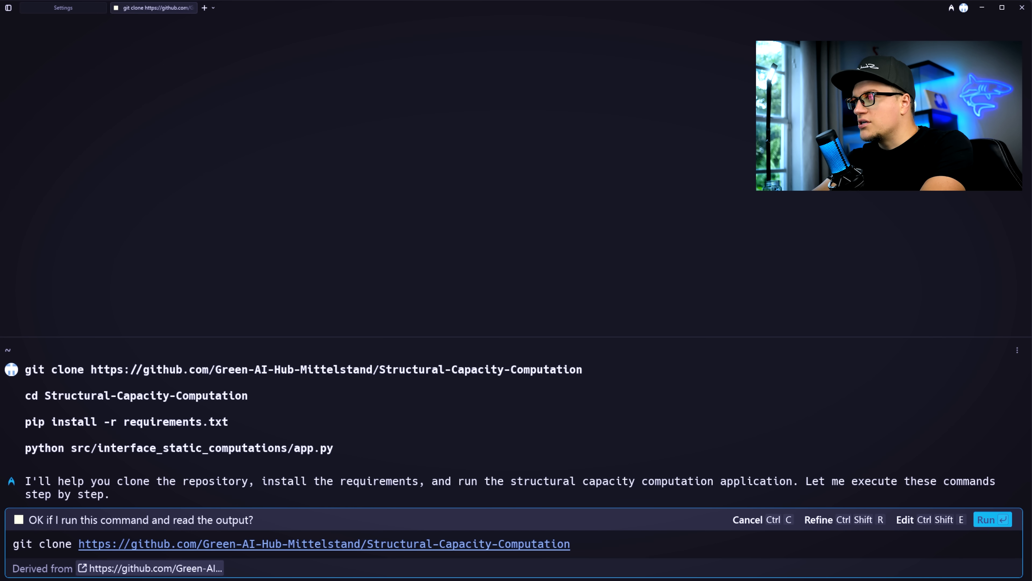
# Approve the git clone of Structural-Capacity-Computation and the cd into its folder.
pyautogui.click(991, 519)
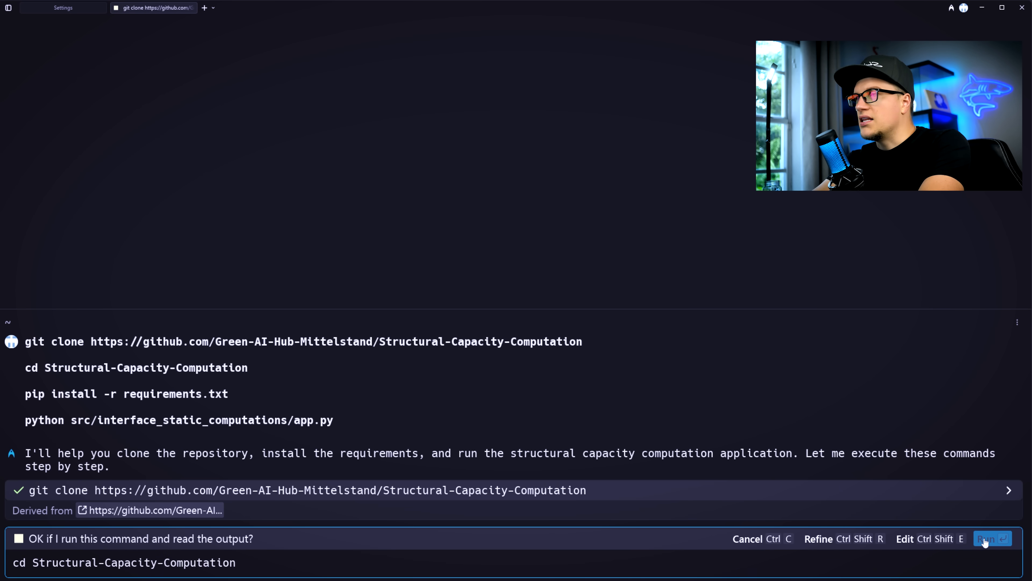
pyautogui.click(993, 539)
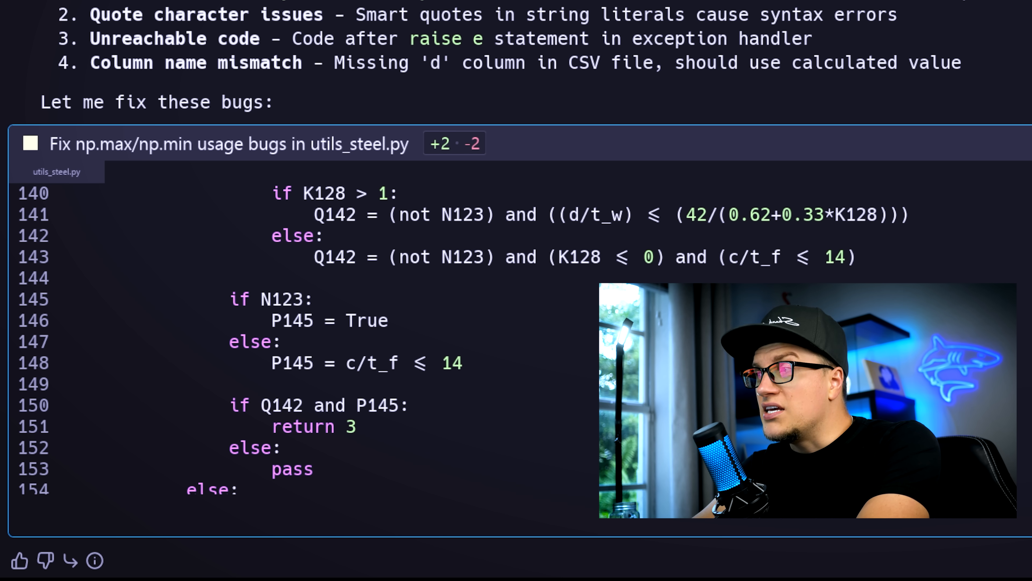
pyautogui.scroll(-3)
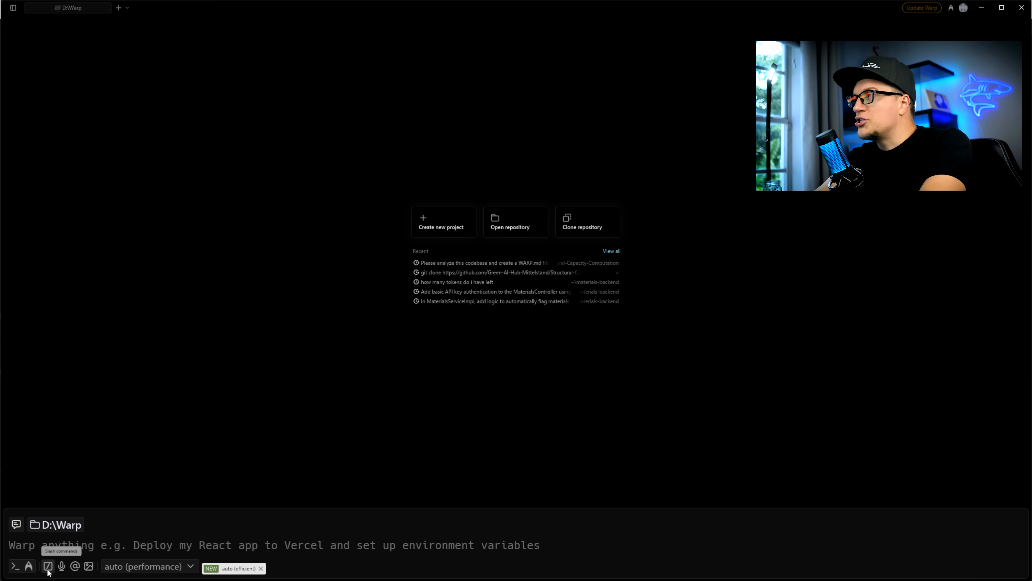
# Browse the prompt's slash-command list and attach-image option before returning to the repo conversation.
pyautogui.click(88, 566)
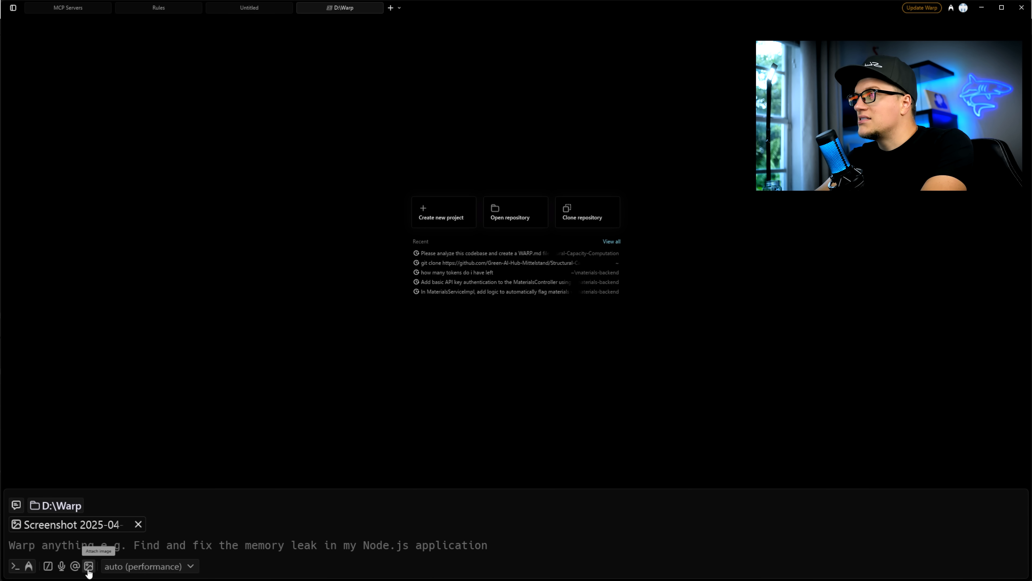
pyautogui.click(62, 567)
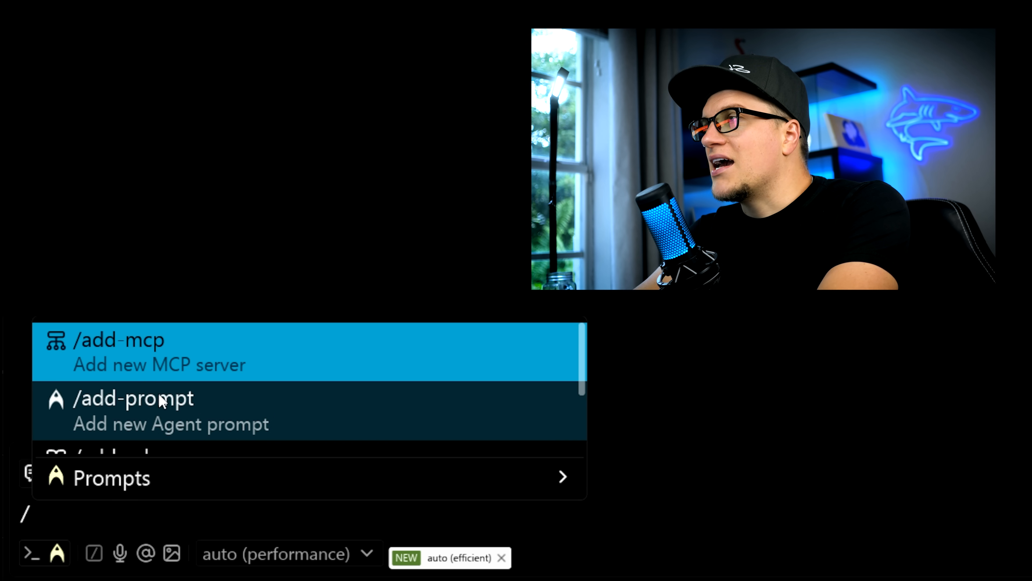
pyautogui.scroll(-3)
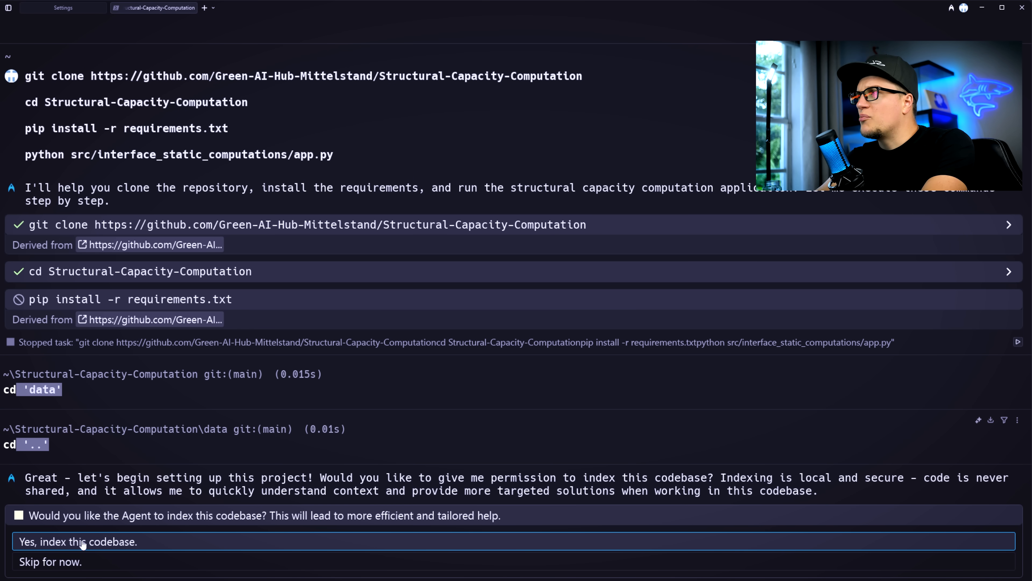
# Grant 'Yes, index this codebase' so /init drafts the WARP.md project guide.
pyautogui.click(77, 541)
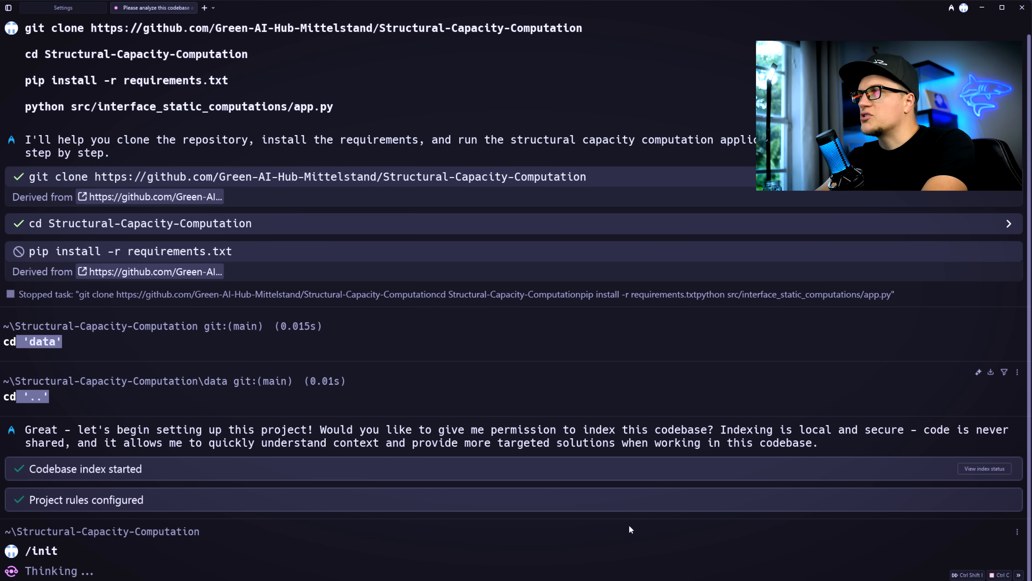
pyautogui.scroll(-3)
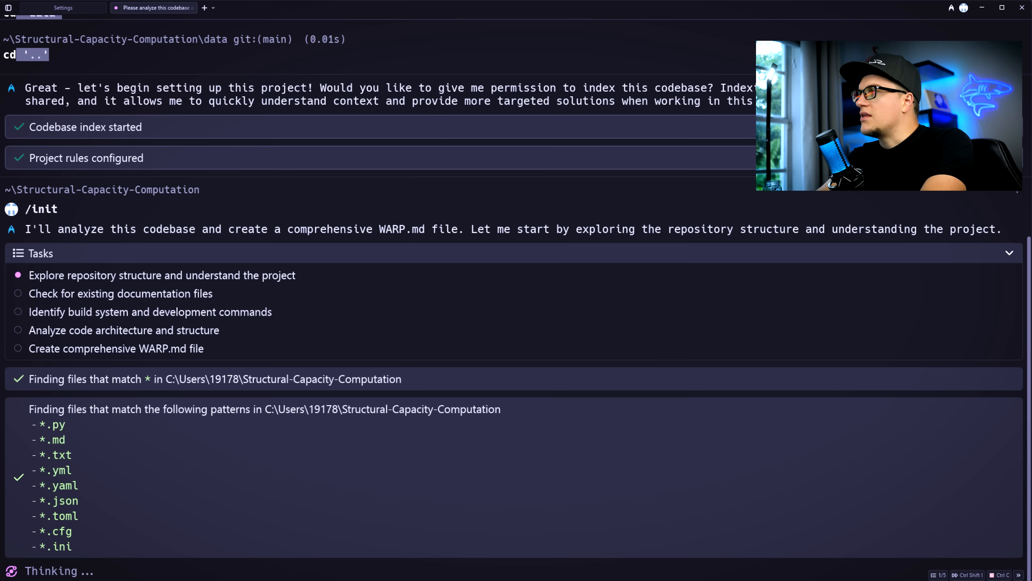
pyautogui.scroll(-3)
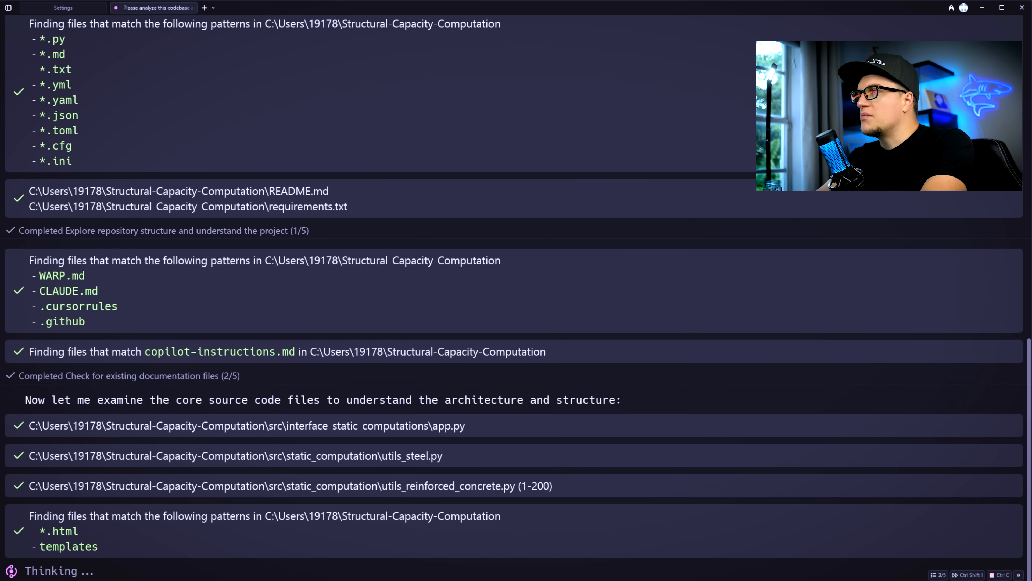
pyautogui.scroll(-3)
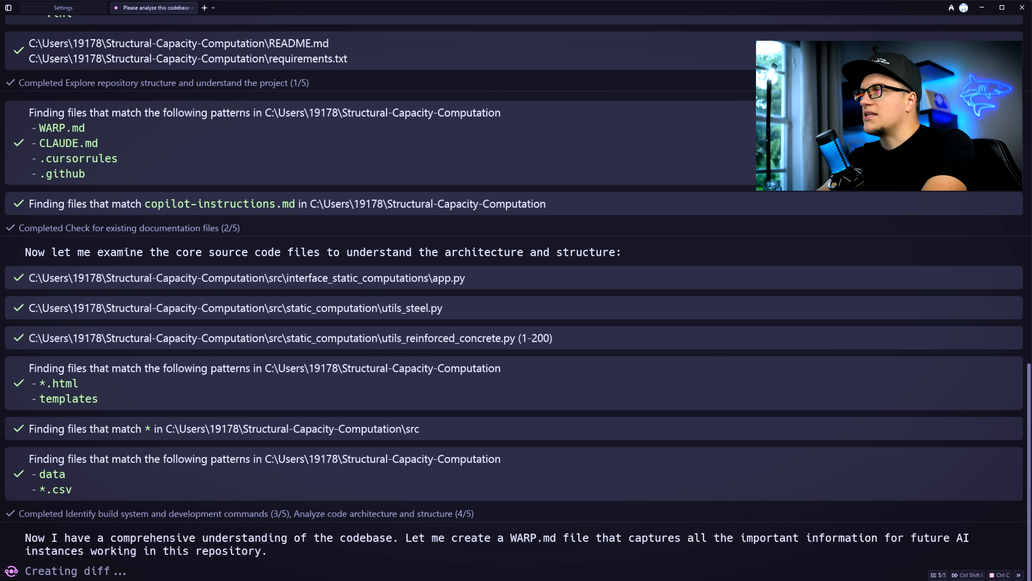
pyautogui.scroll(-3)
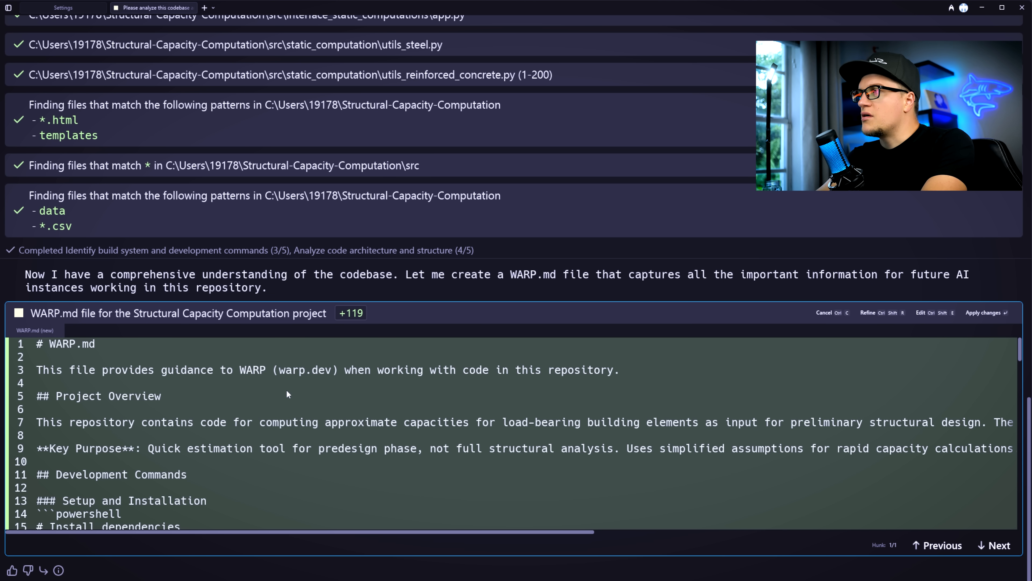
pyautogui.scroll(-3)
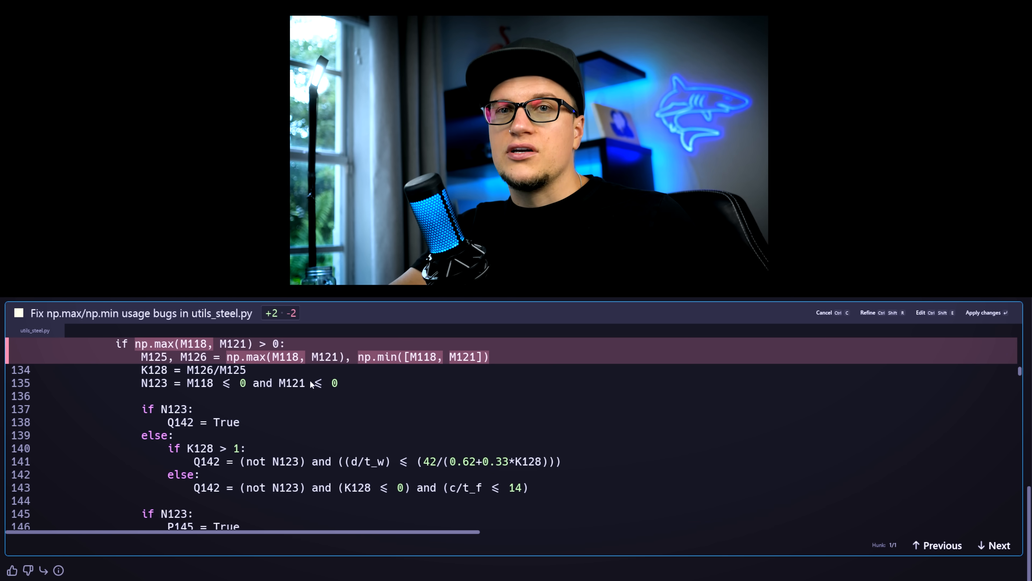
# Accept the construction calculator changes, apply the utils_steel.py and Flask route fixes, and expand .git.
pyautogui.scroll(-3)
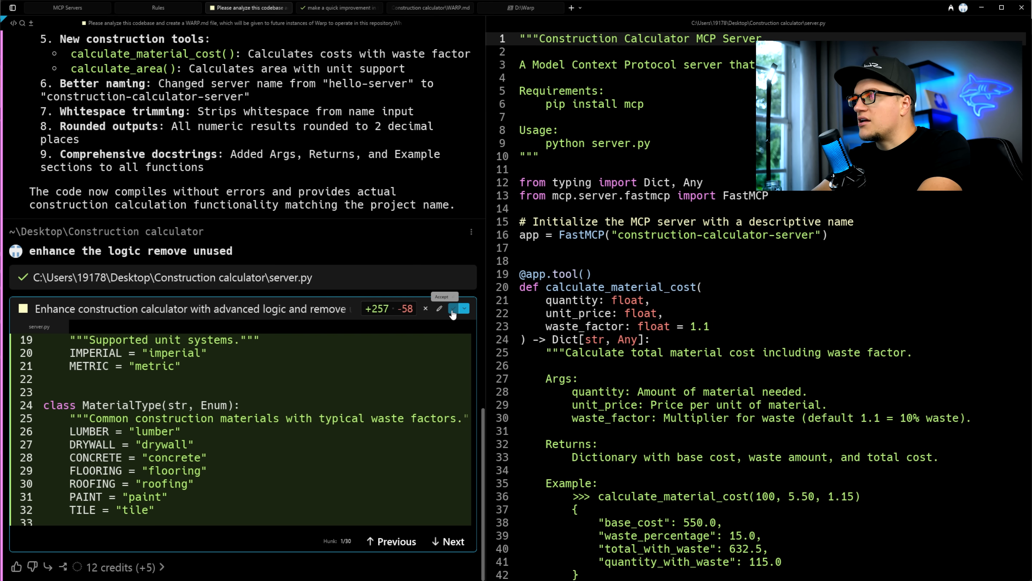
pyautogui.click(462, 308)
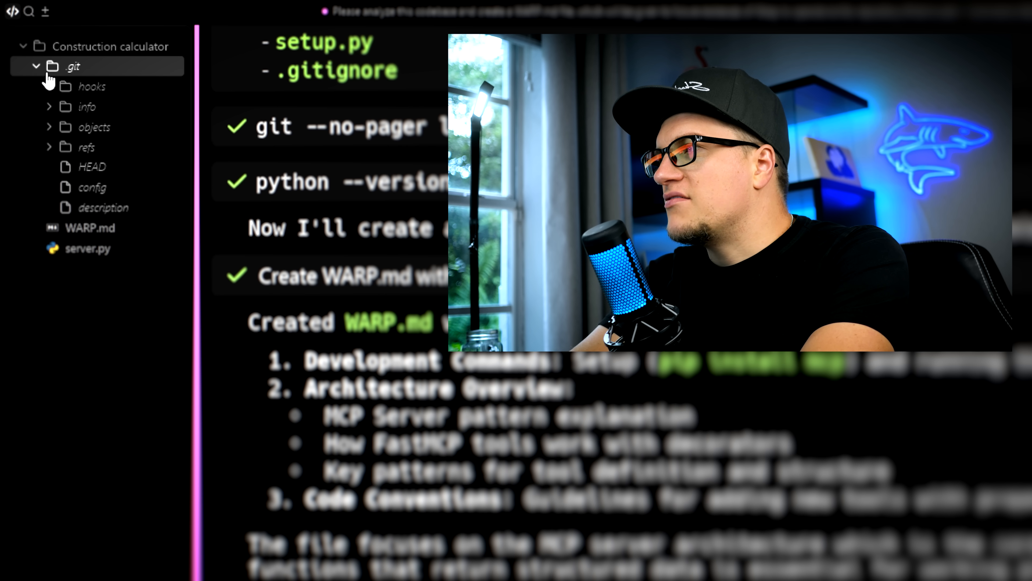
pyautogui.click(91, 86)
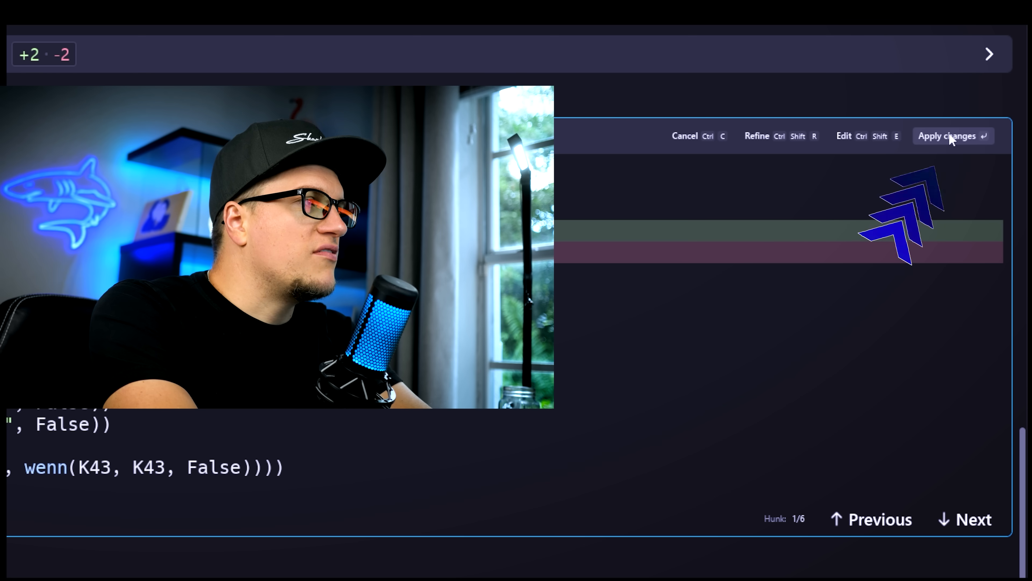
pyautogui.click(947, 136)
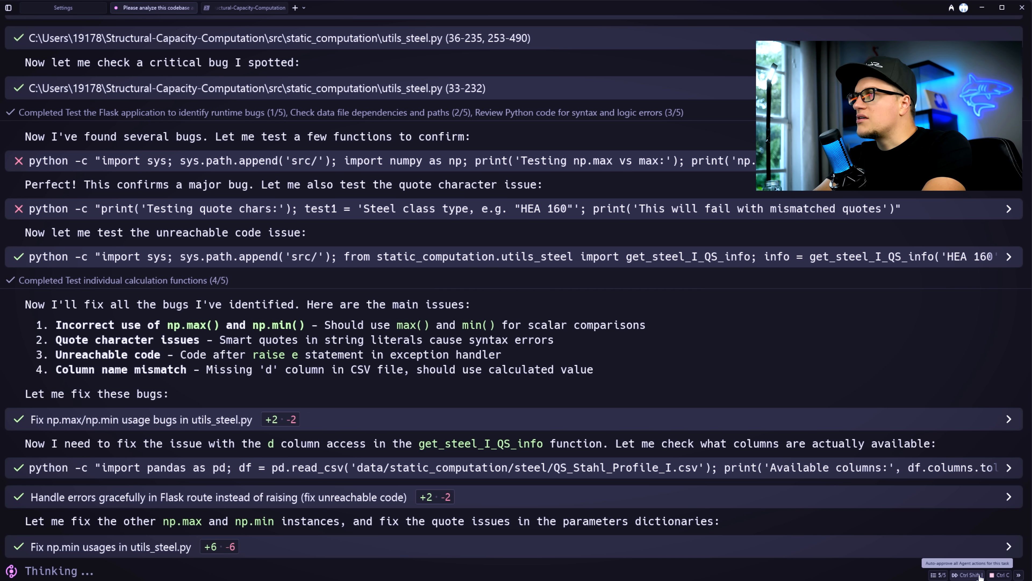
pyautogui.scroll(-3)
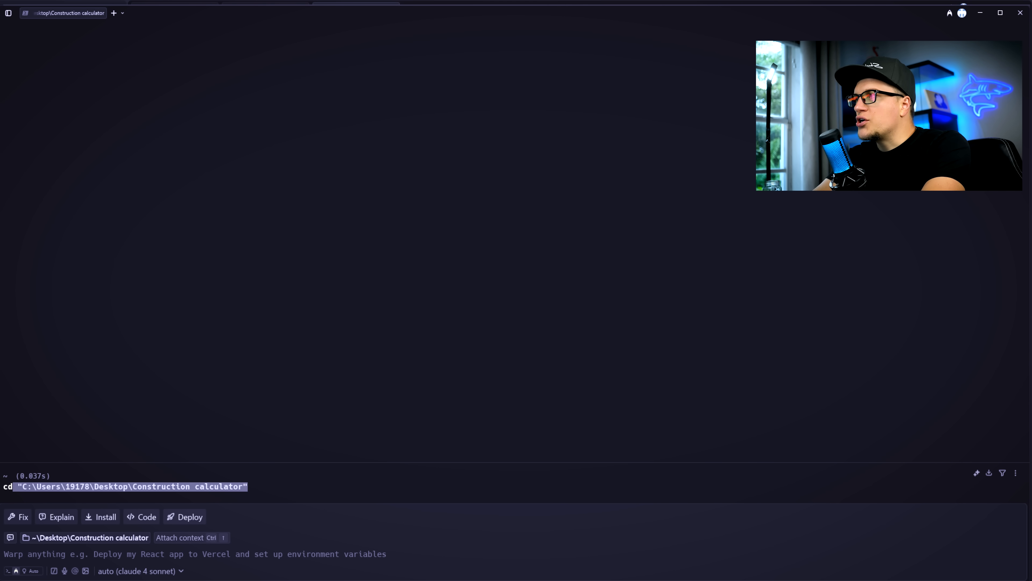
# Ask 'Find the function that calculates steel beam capacity.' and read the agent's no-such-function report.
pyautogui.write('Find the function that calculates steel beam capacity.')
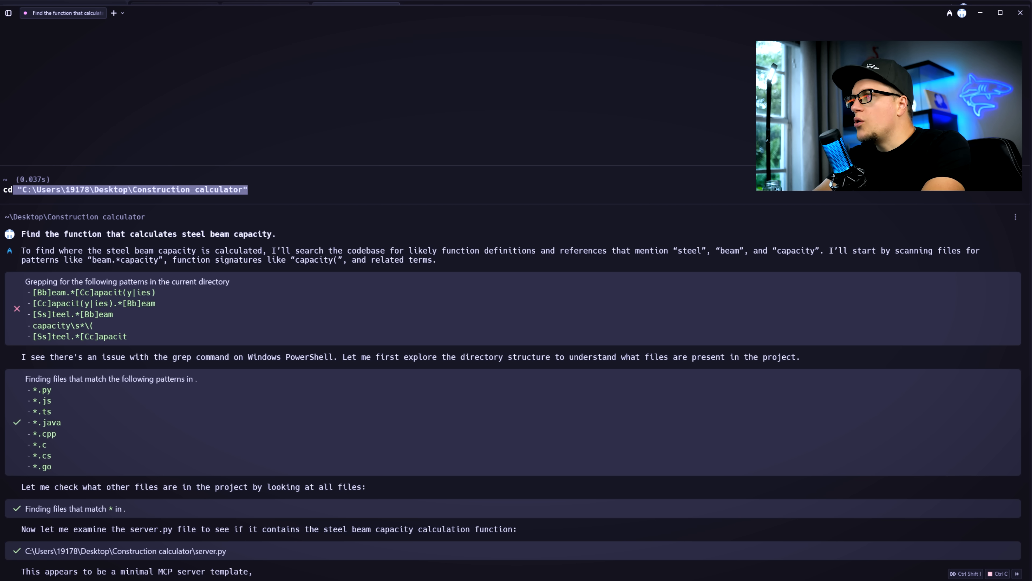
pyautogui.scroll(-3)
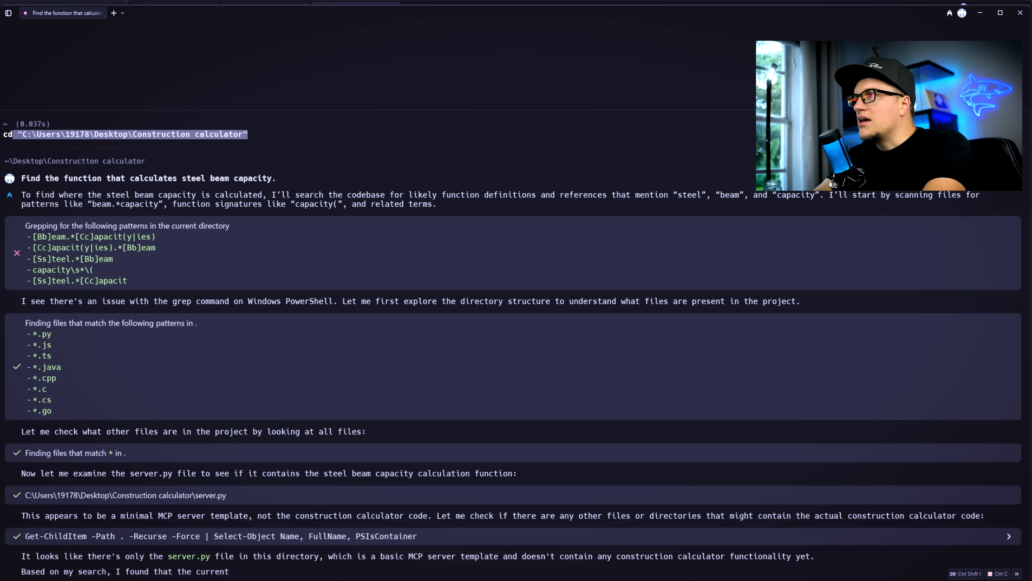
pyautogui.scroll(-3)
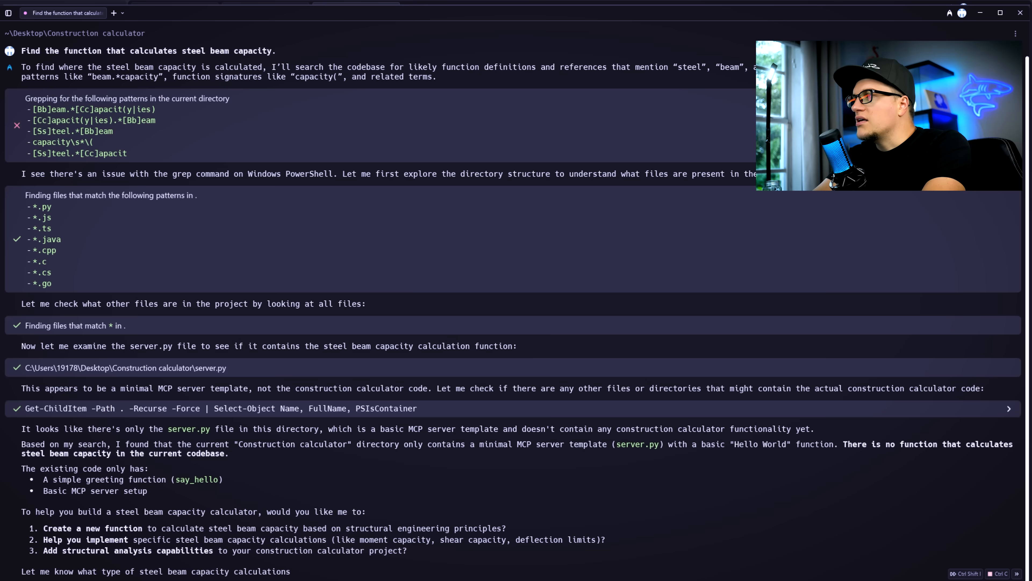
pyautogui.scroll(-3)
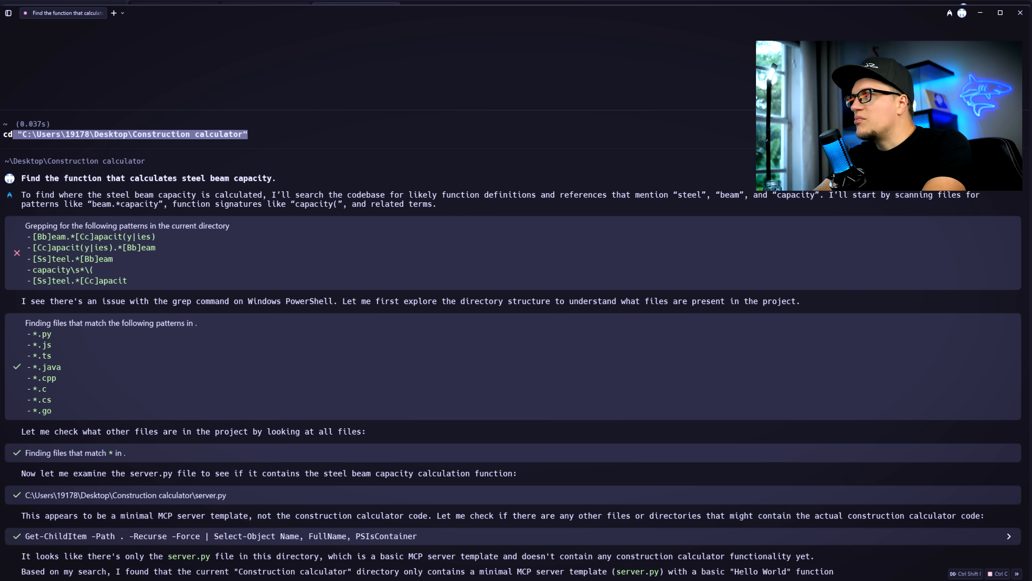
pyautogui.scroll(-3)
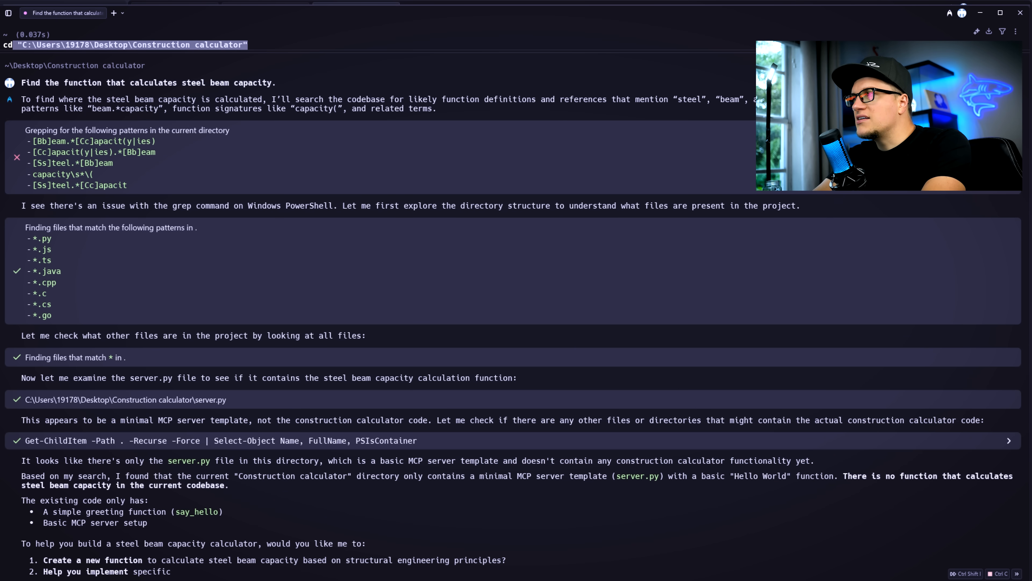
pyautogui.scroll(-3)
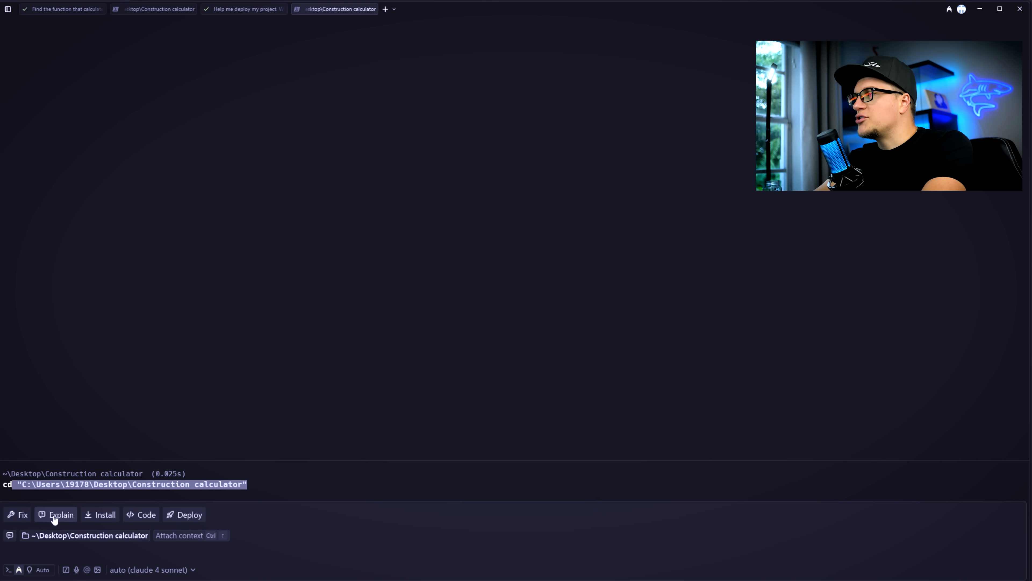
# Request an Explain of the last cd command and review the terminal context breakdown.
pyautogui.click(61, 514)
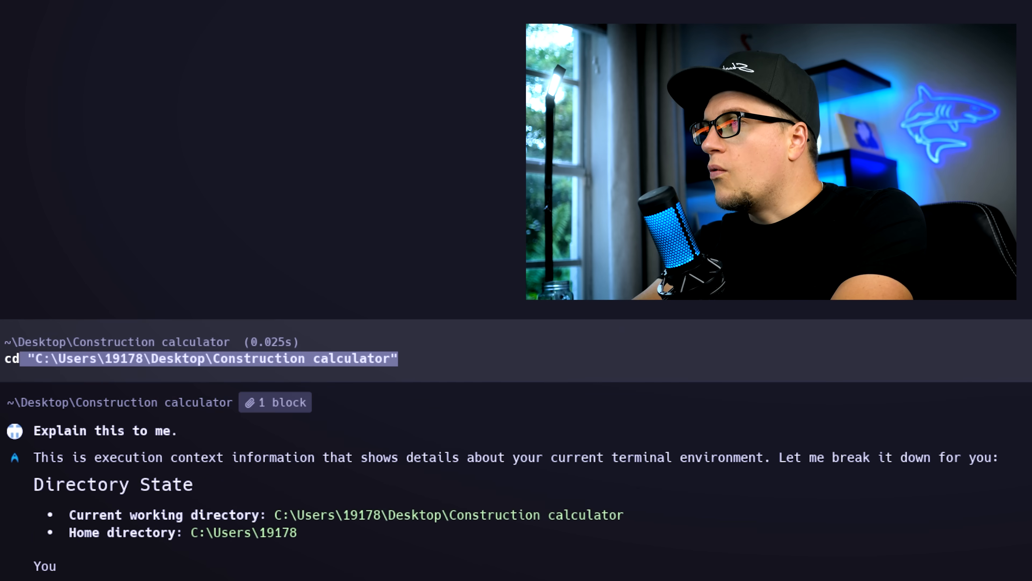
pyautogui.scroll(-3)
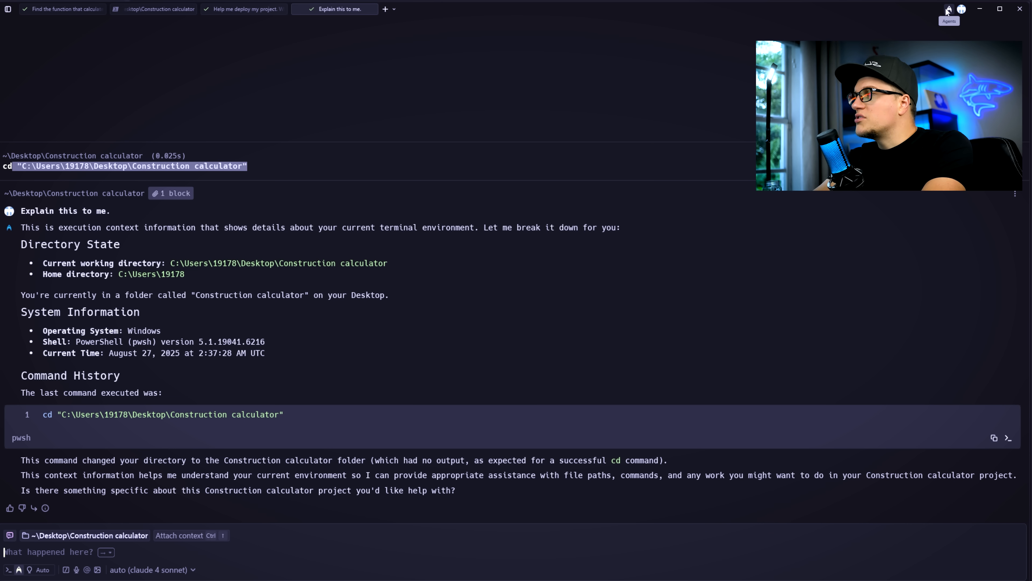
# Create a 'Start Project' workflow with the dependency-install script in Warp Drive's personal space.
pyautogui.click(8, 8)
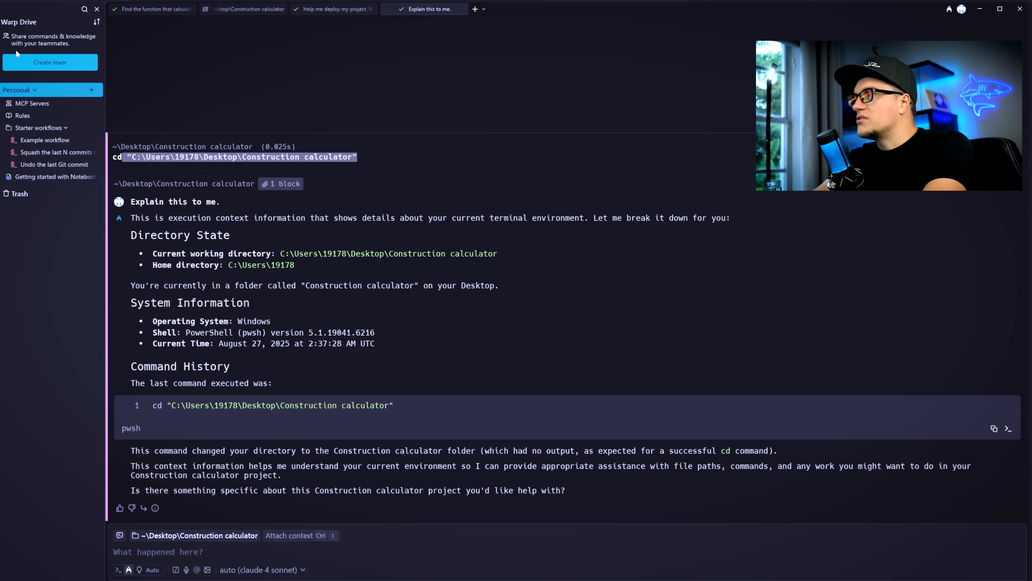
pyautogui.click(32, 104)
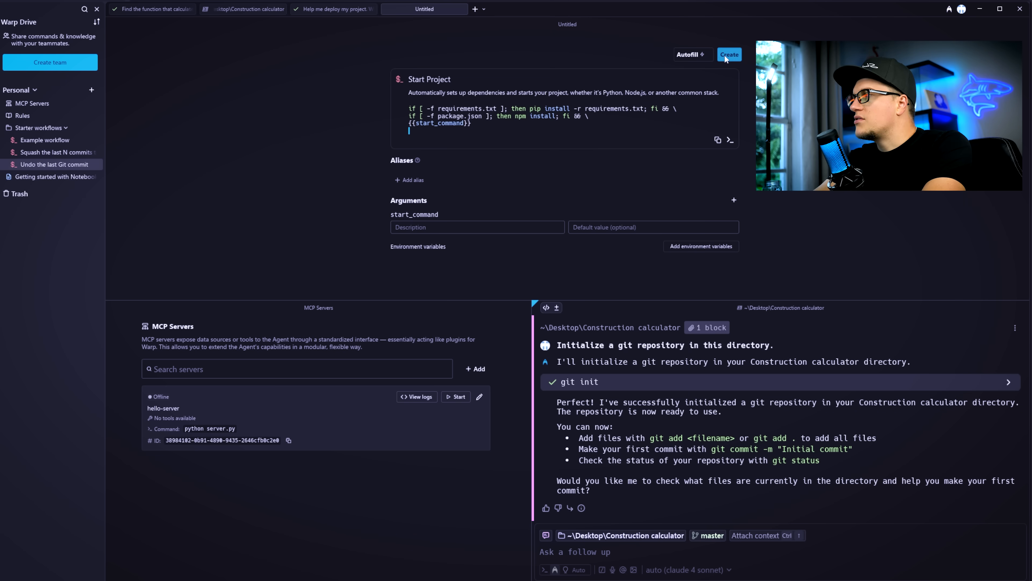
pyautogui.click(728, 54)
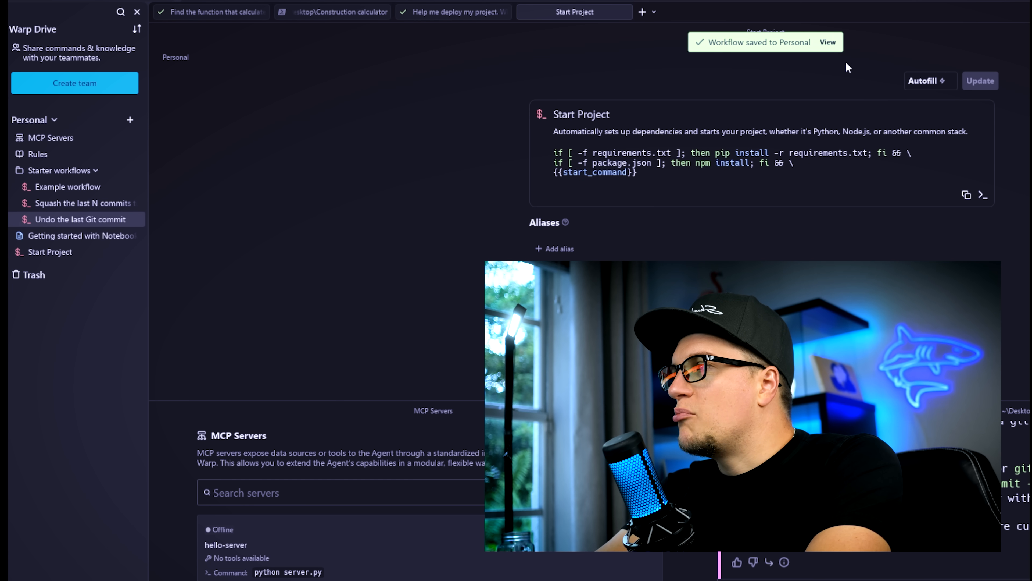